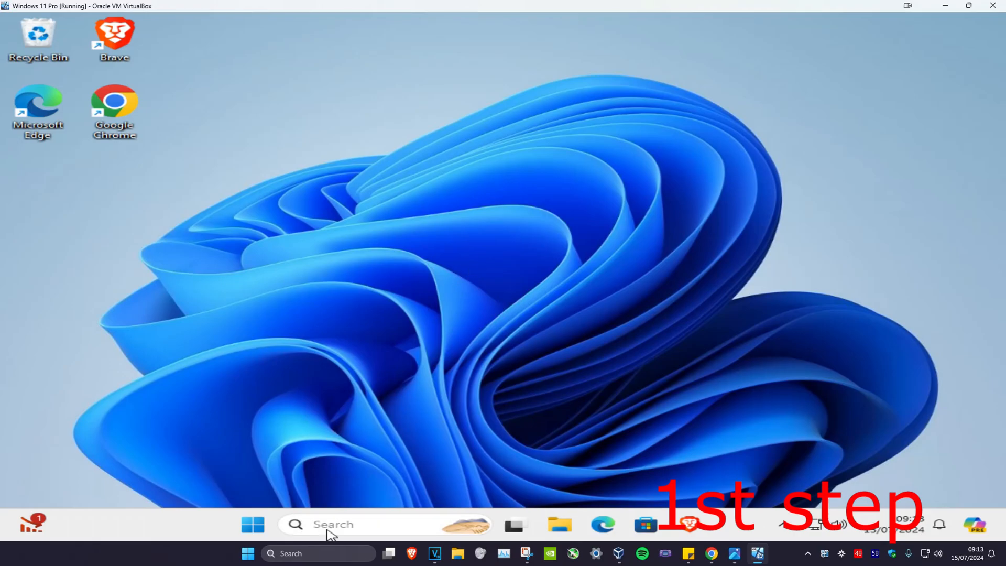
Search Windows for 'regi' to launch Registry Editor
text(regi)
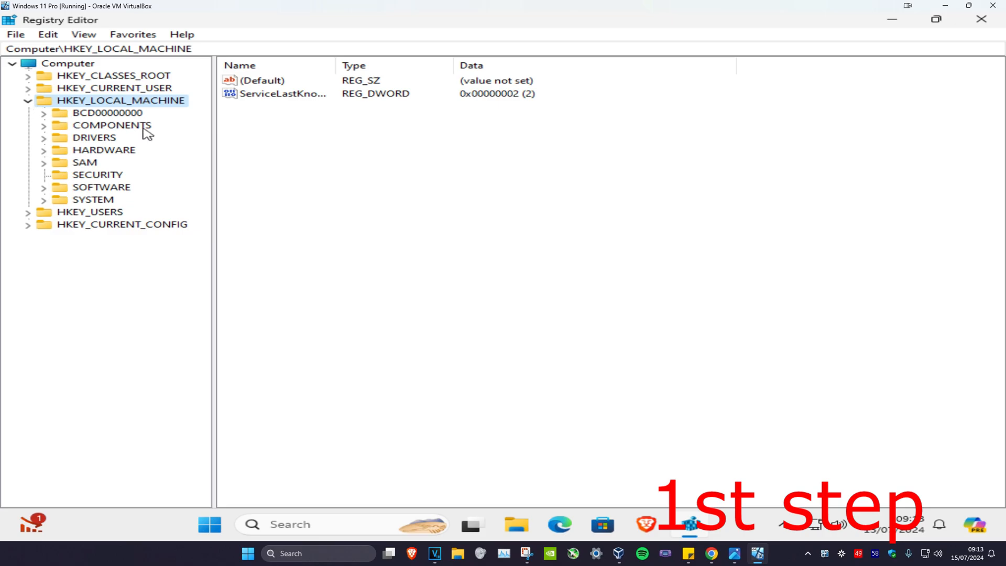
Navigate to HKEY_LOCAL_MACHINE\SOFTWARE\Microsoft\Windows\CurrentVersion and browse its subkeys
click(101, 186)
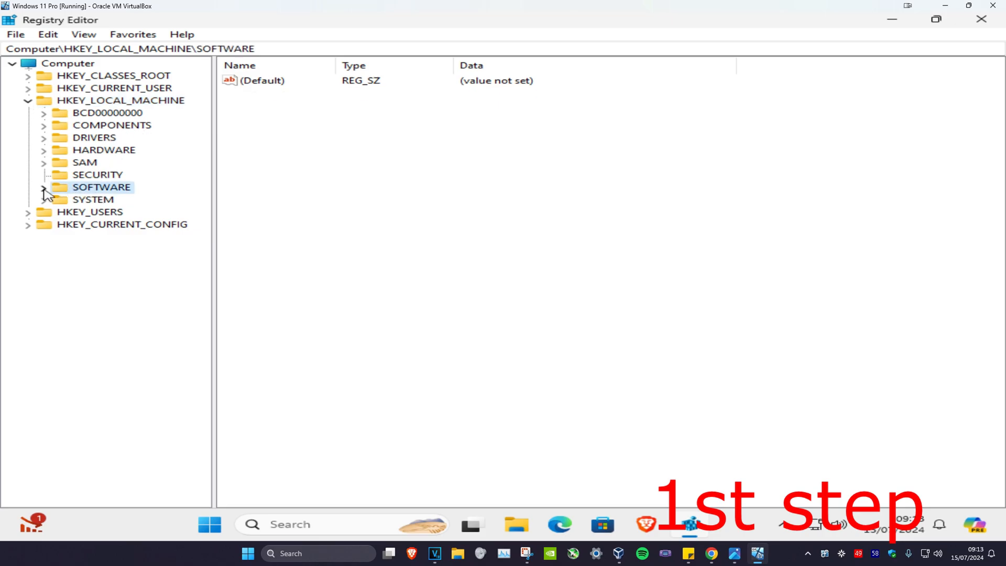
click(43, 187)
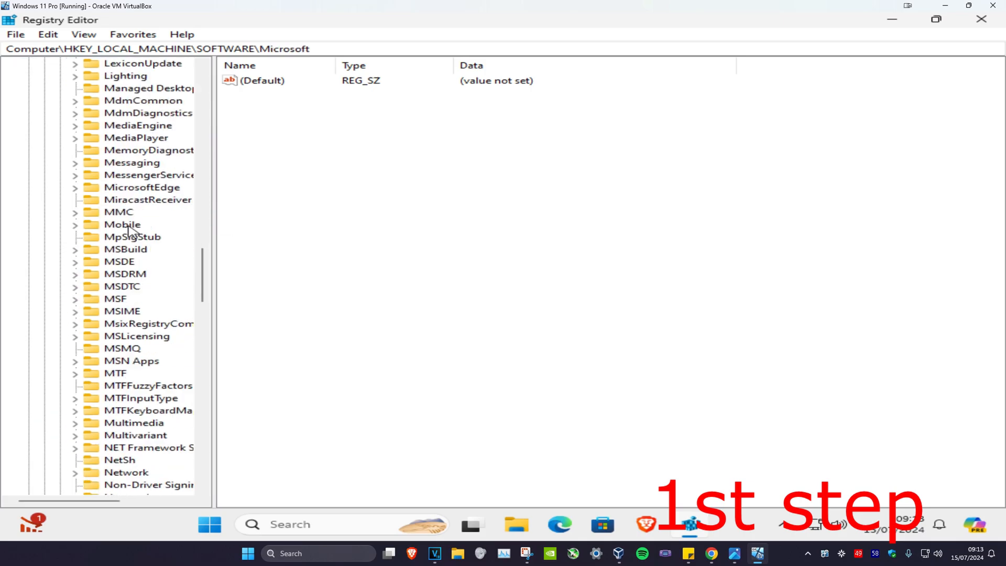
scroll(down, 3)
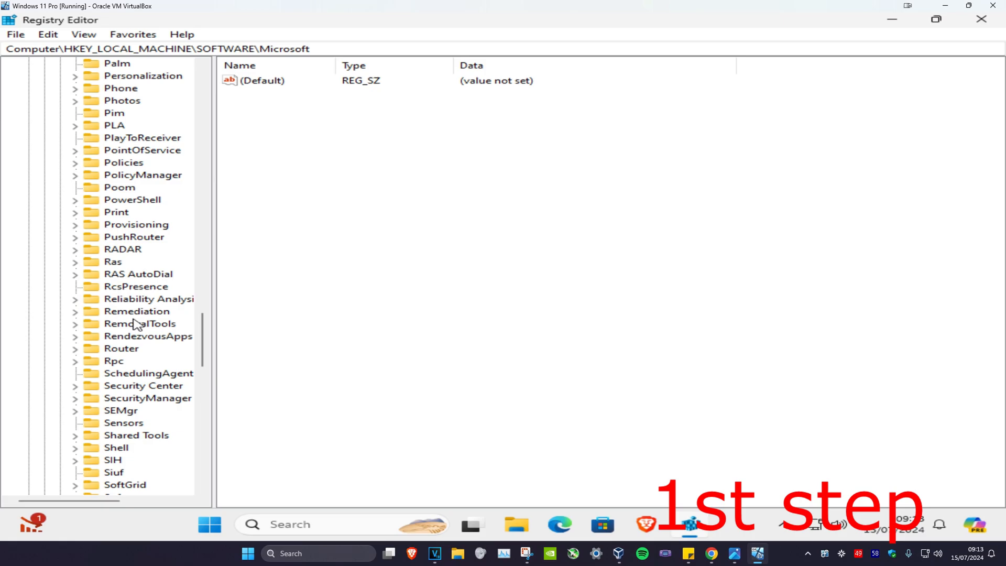
click(161, 274)
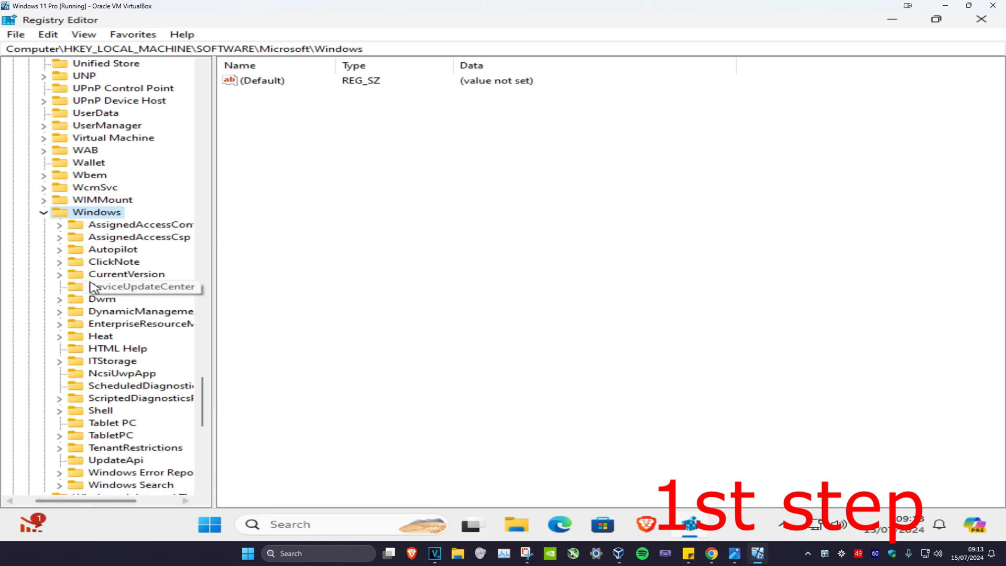
click(126, 274)
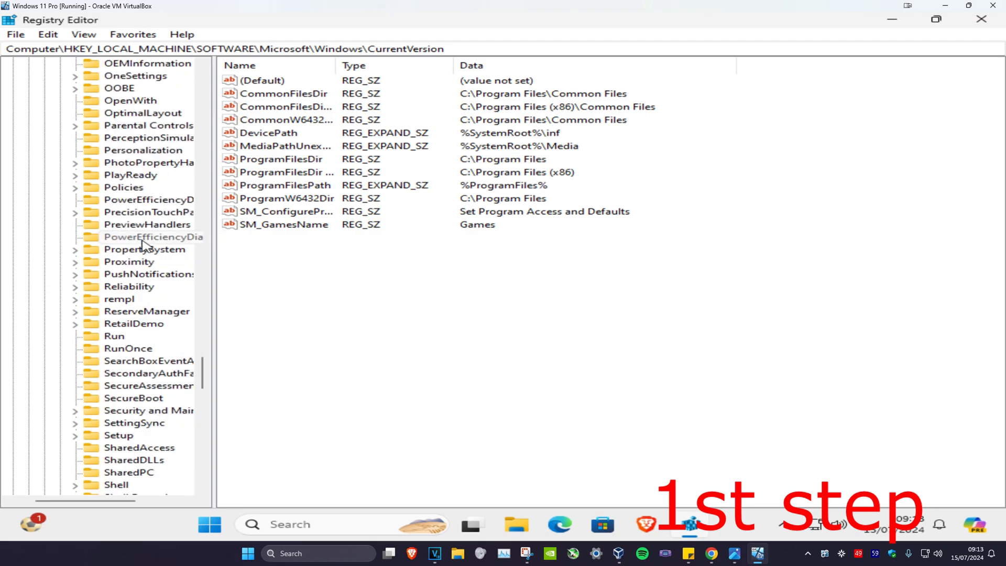
scroll(down, 3)
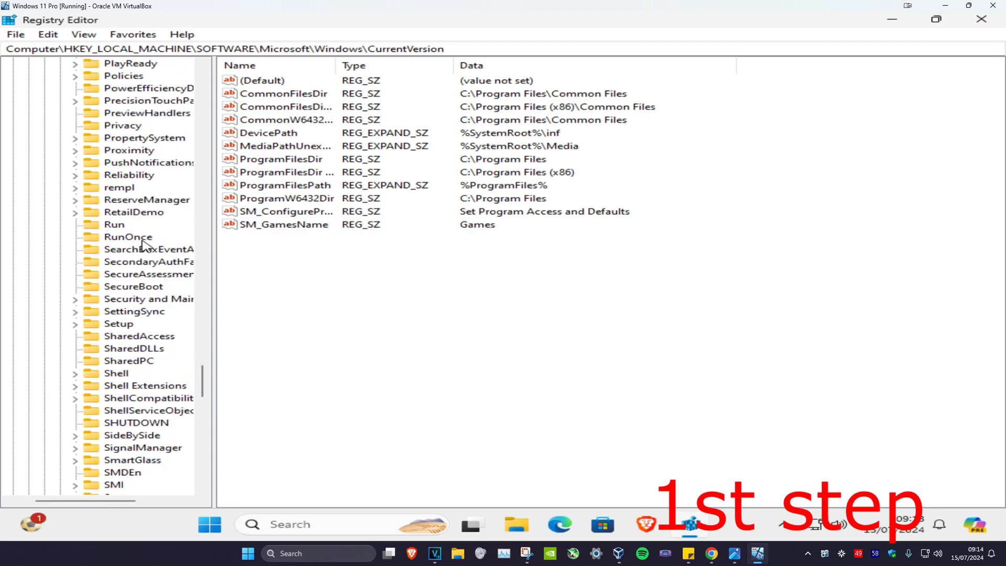
scroll(down, 3)
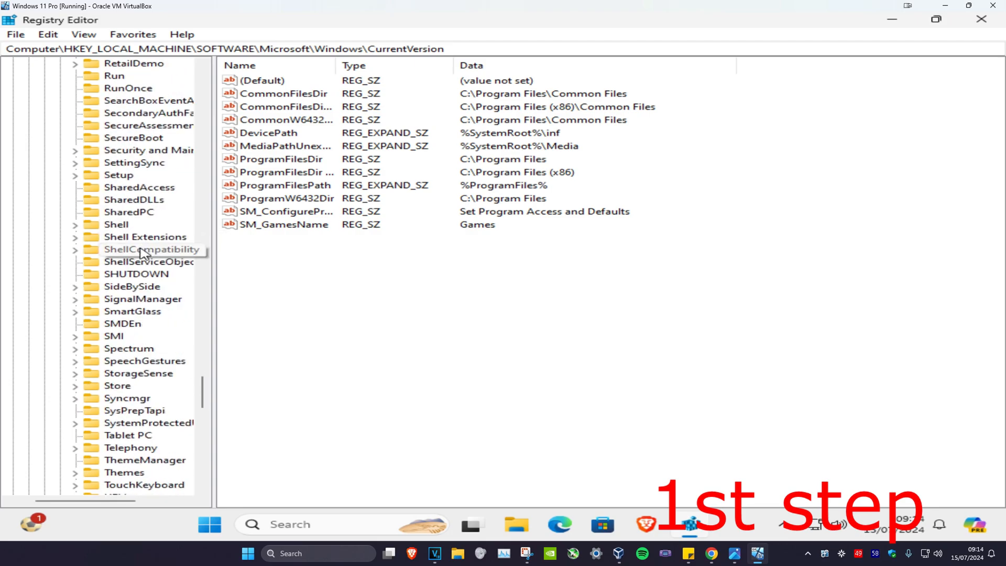
Expand SideBySide\Winners and open x86_policy.9.0.microsoft.vc90.crt's 9.0 subkey to view its values
click(132, 287)
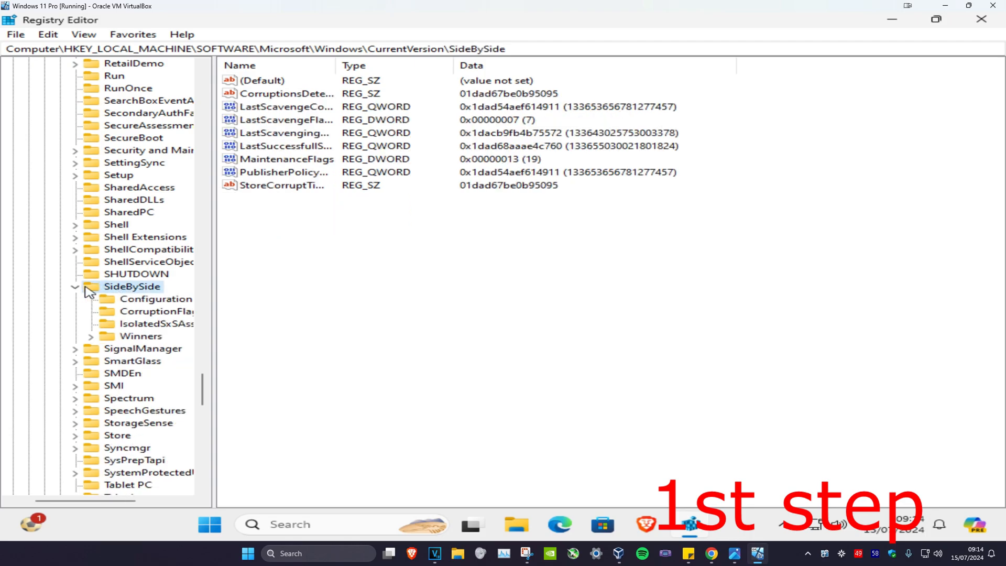
mouse_move(121, 289)
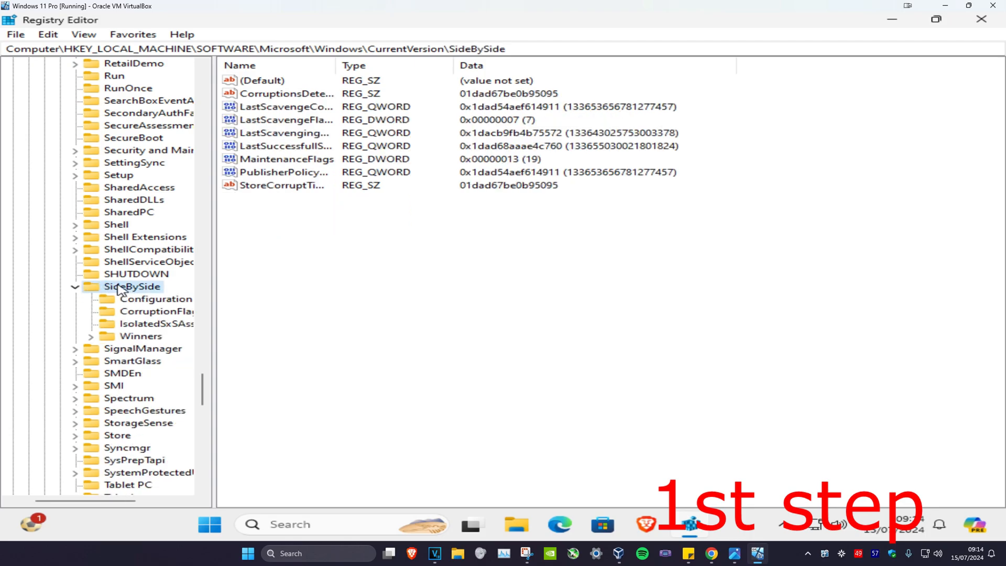
click(141, 336)
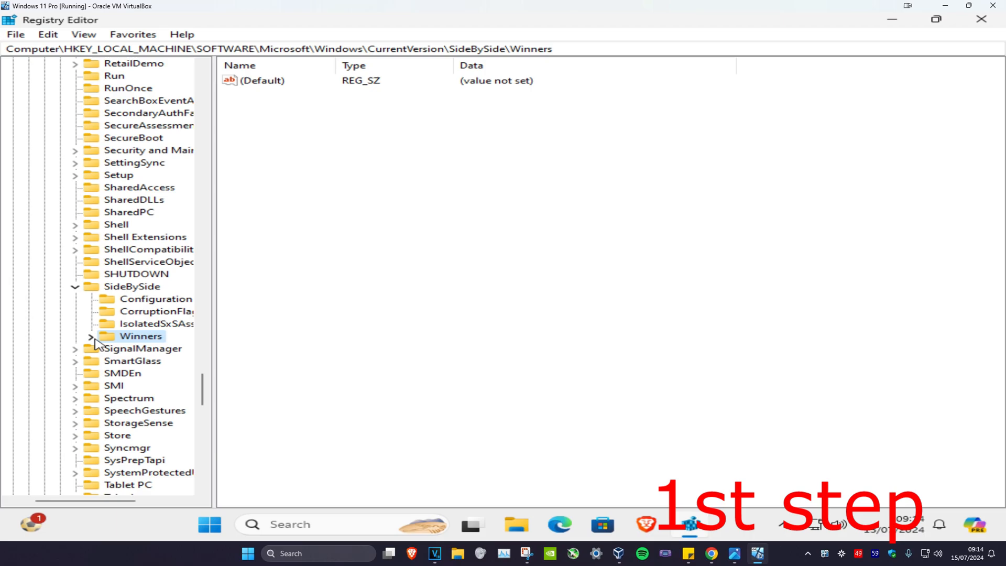
click(91, 336)
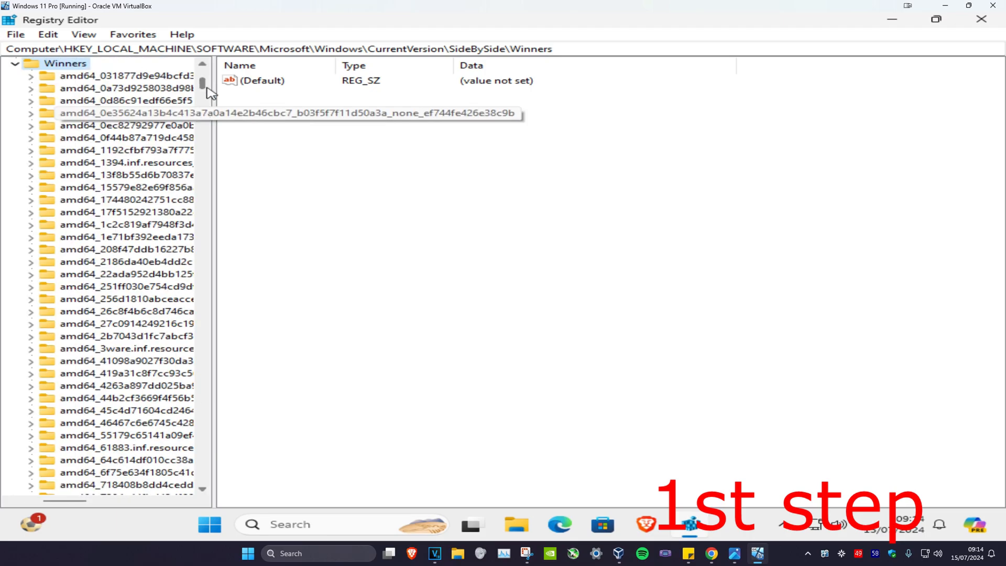
scroll(down, 3)
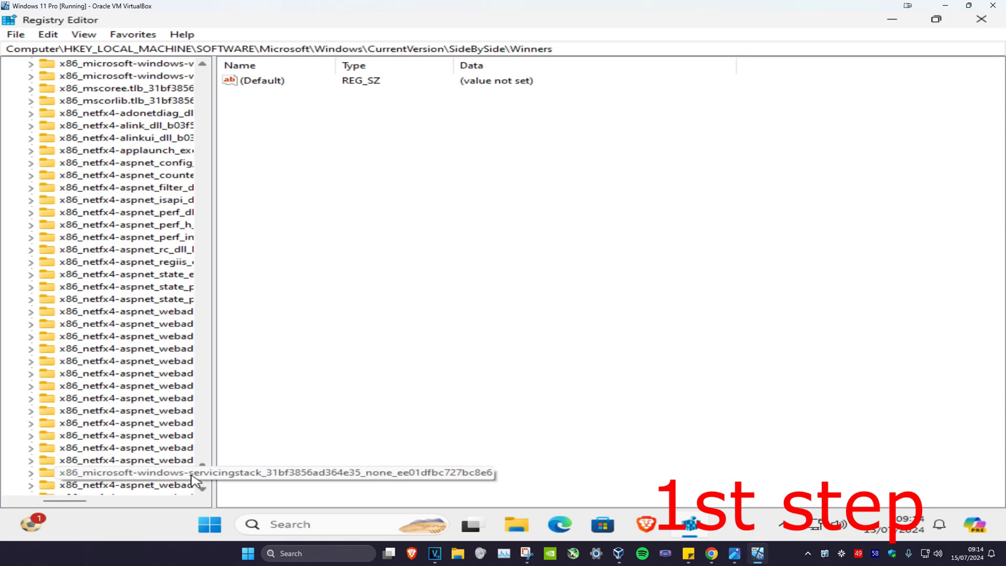
scroll(down, 3)
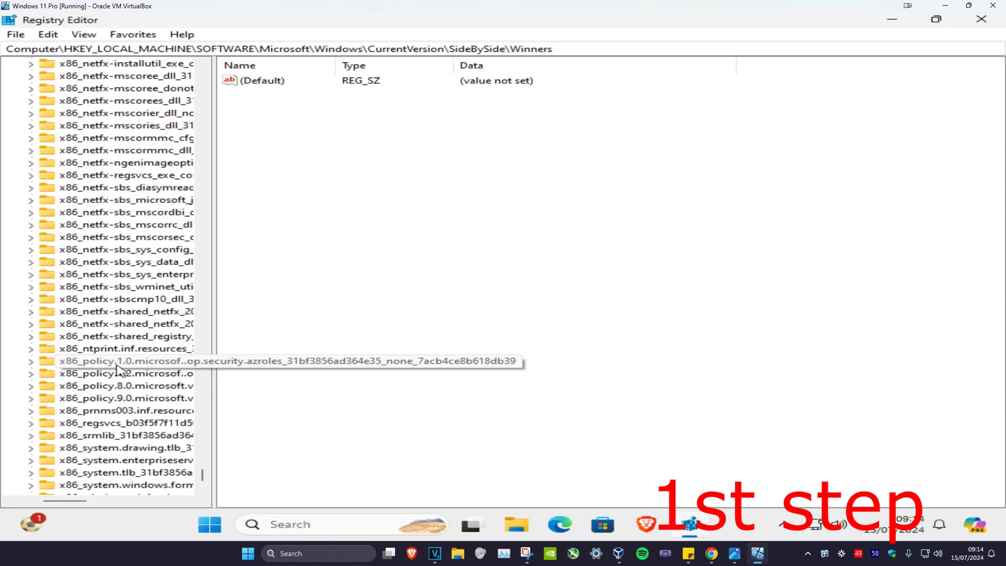
click(125, 398)
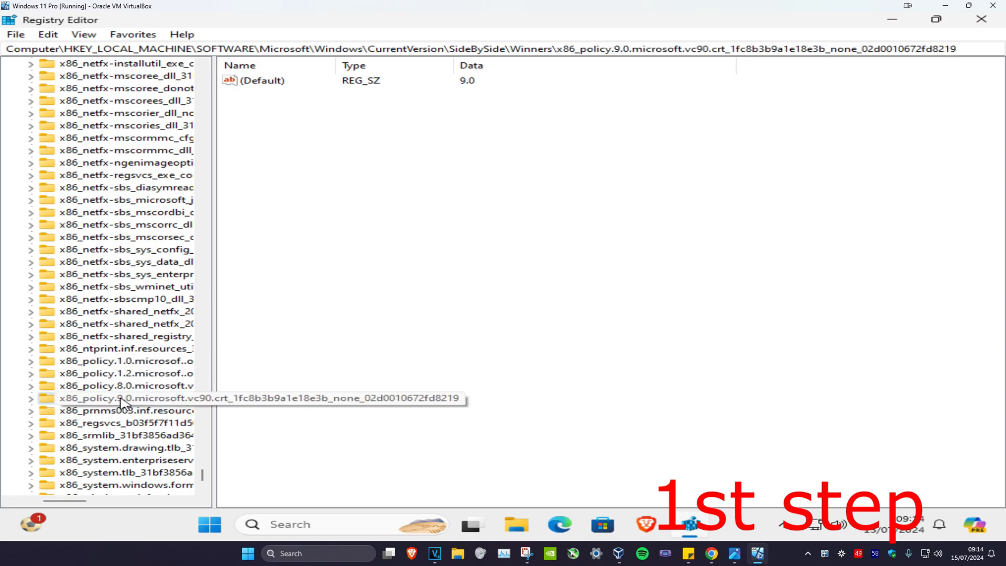
click(30, 398)
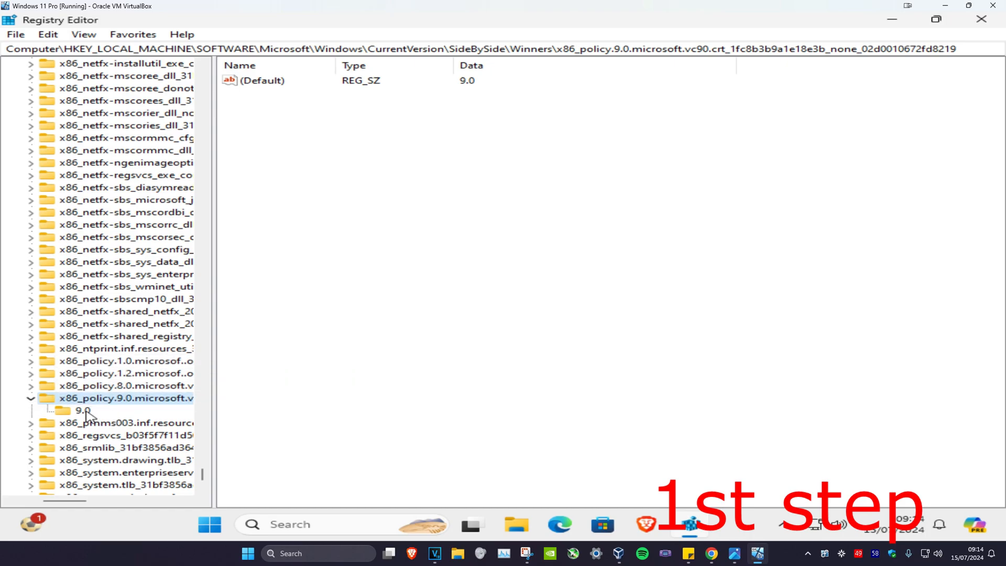
click(82, 409)
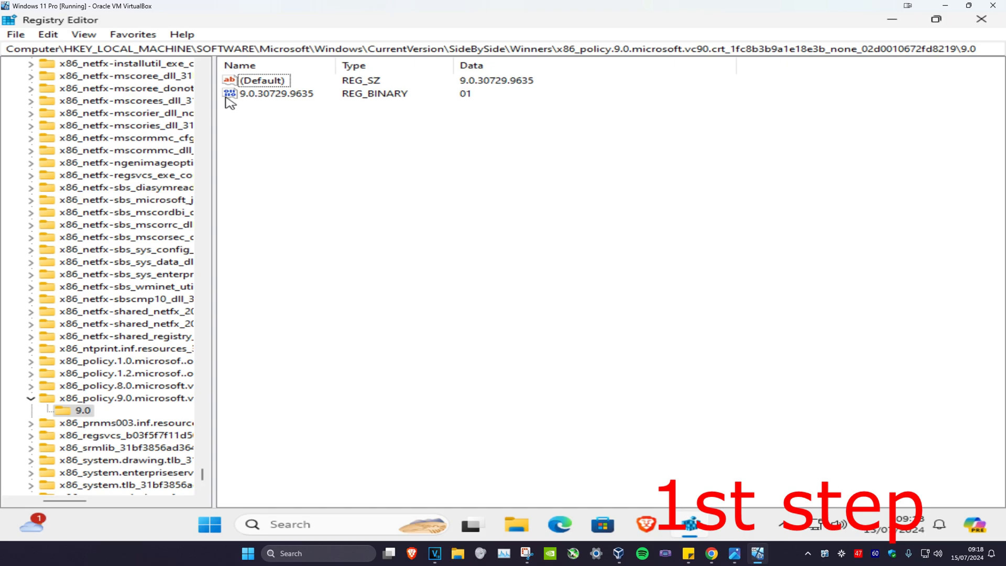
mouse_move(278, 103)
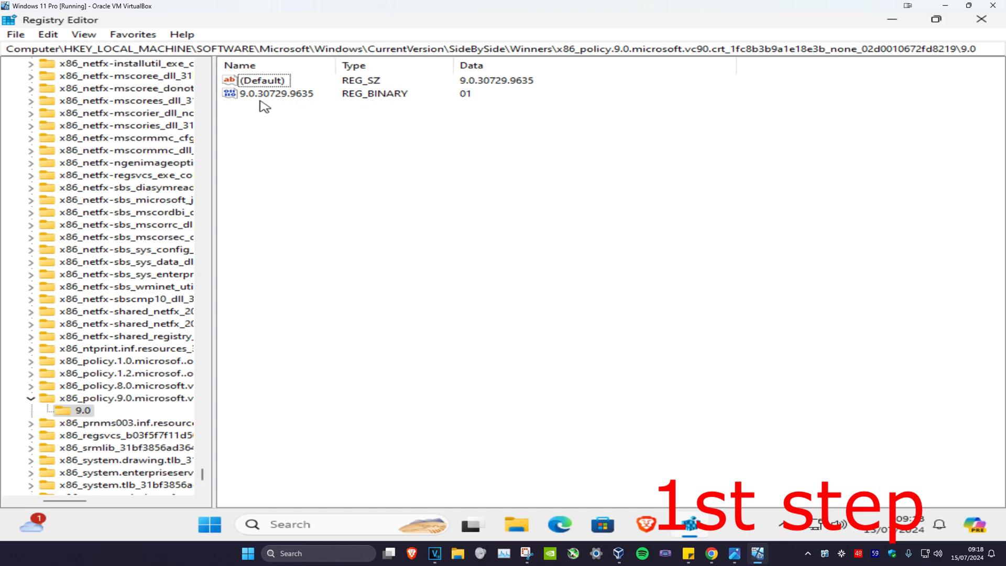
mouse_move(480, 89)
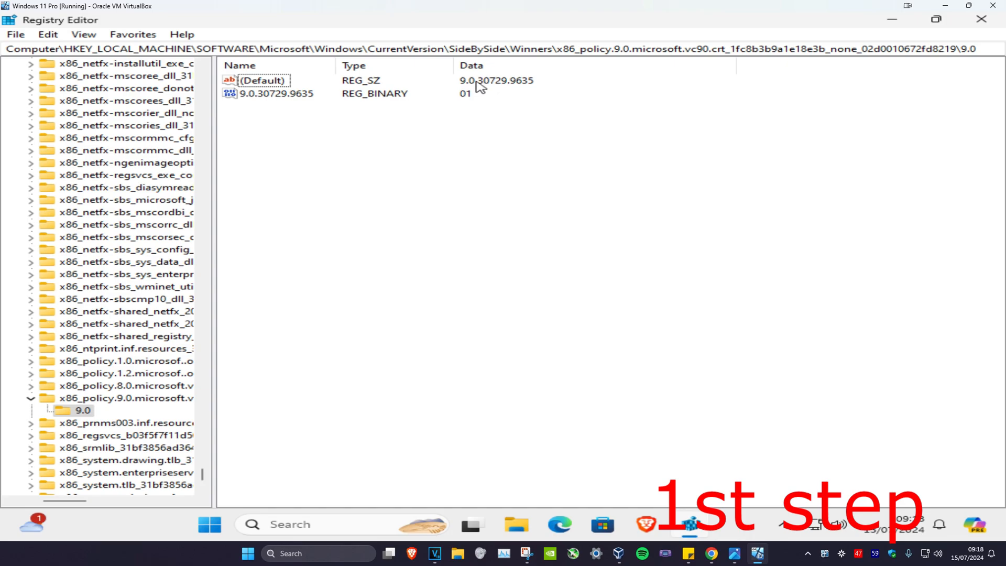
mouse_move(296, 112)
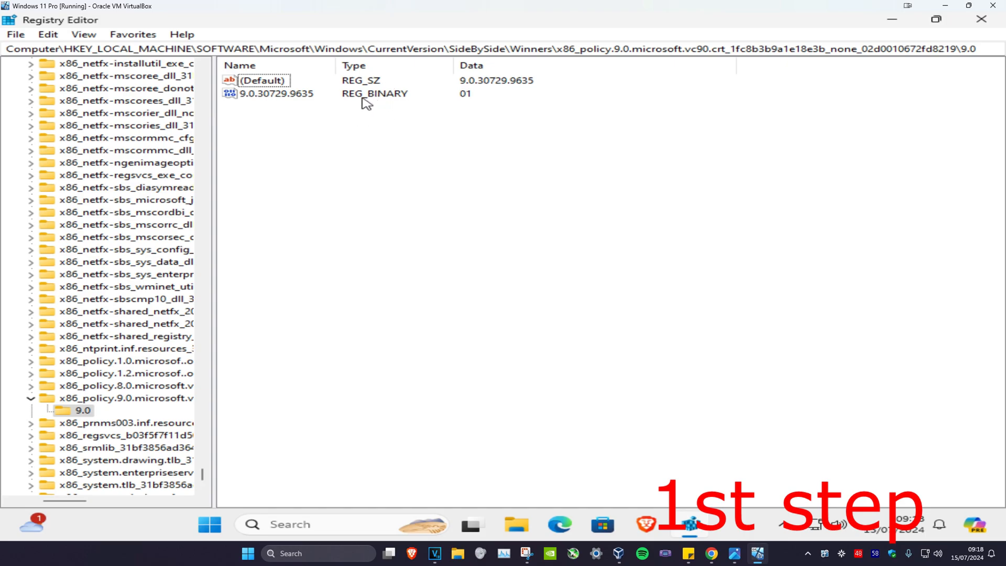
click(276, 93)
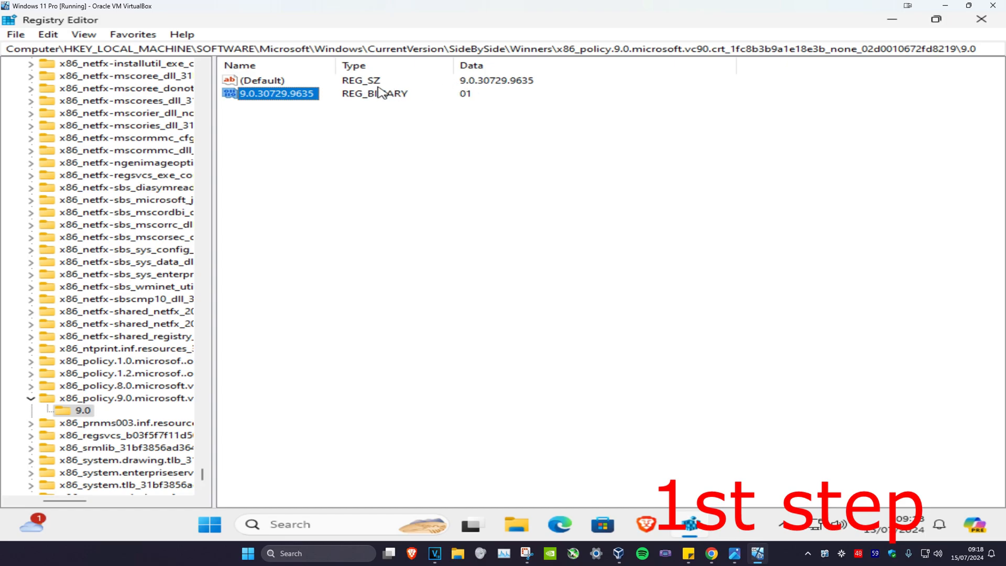
Open the 9.0 key's (Default) value for editing and select its current data
double_click(262, 80)
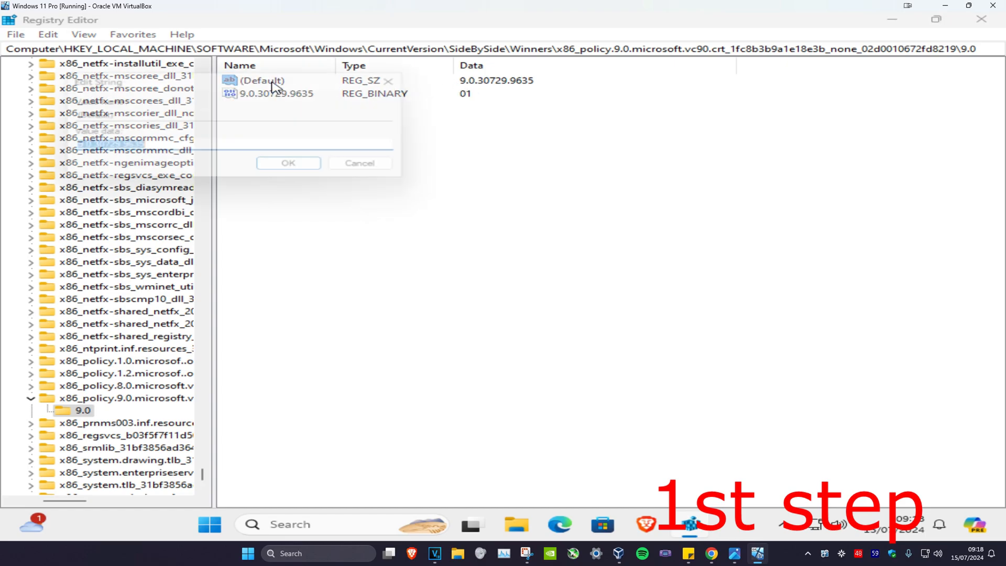
double_click(262, 80)
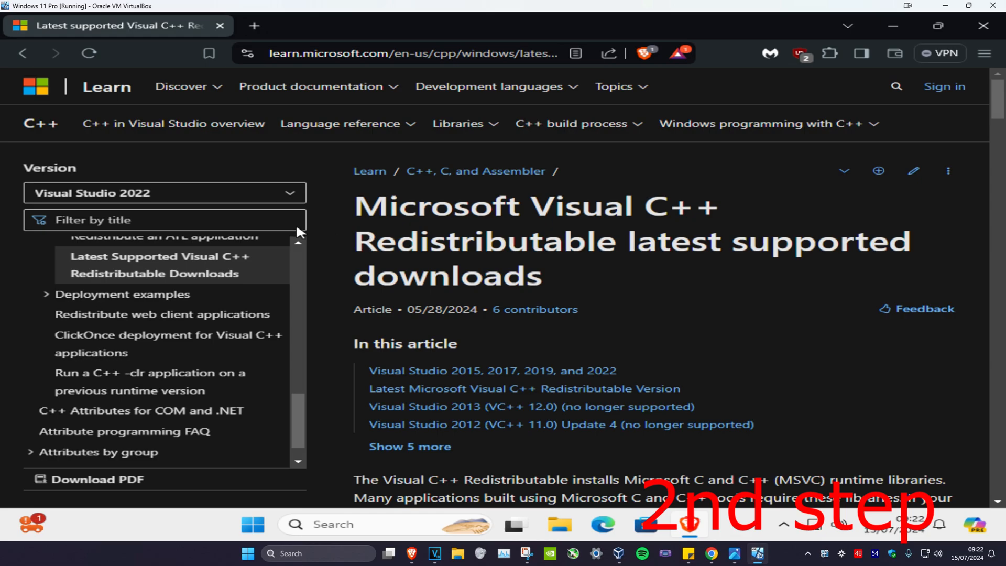
Scroll to the latest Visual C++ Redistributable table and begin a 'sy' Windows search
scroll(down, 3)
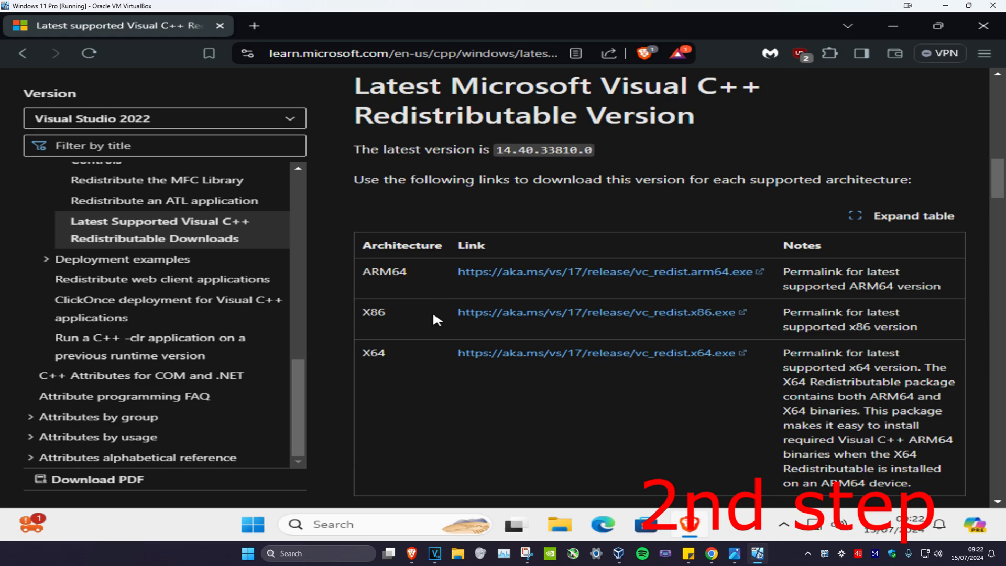
text(sy)
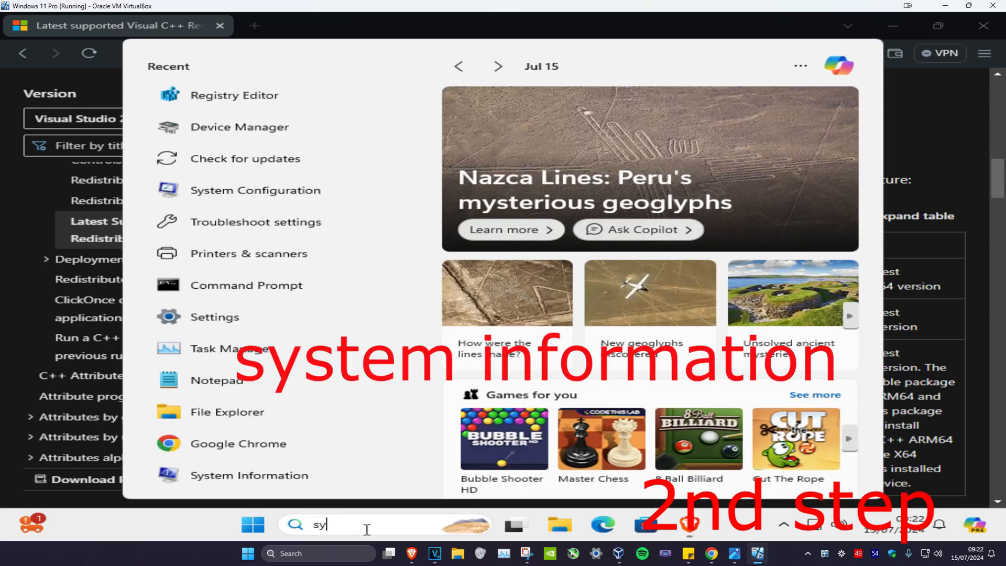
Open System Information, confirm an x64-based PC, and close it
click(249, 475)
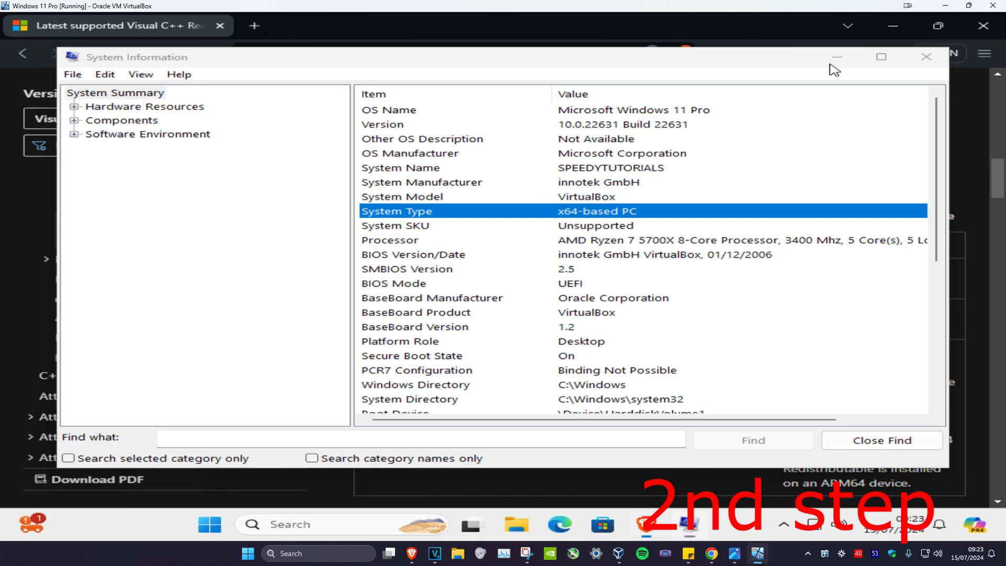
click(927, 56)
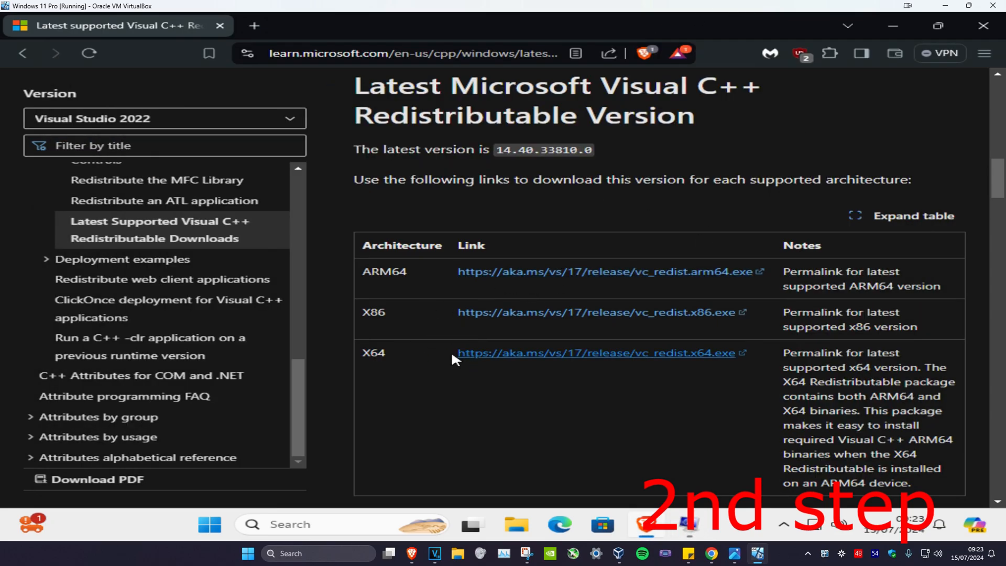
Download vc_redist.x64.exe (14.40.33810) from the X64 row and launch the installer
double_click(374, 352)
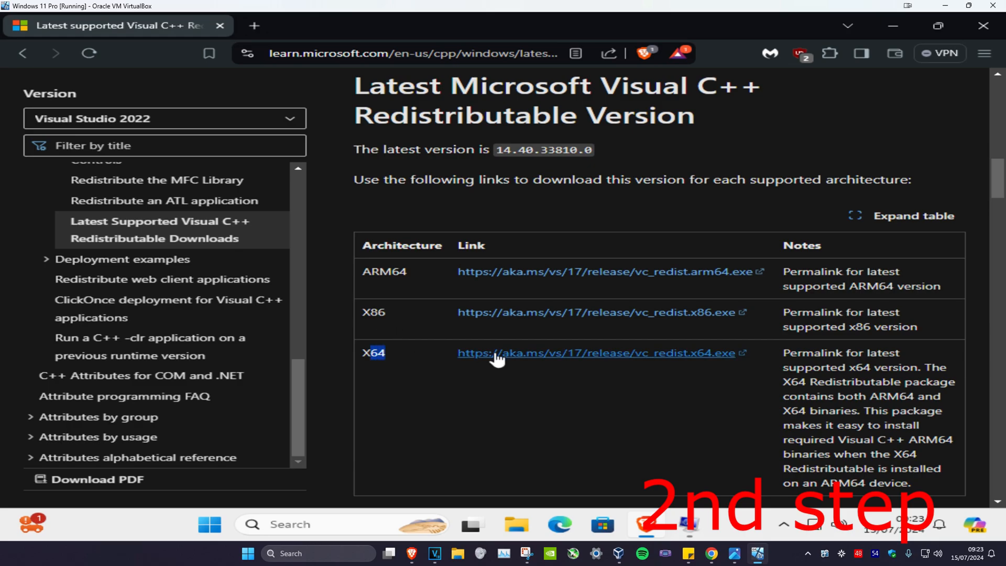
click(594, 353)
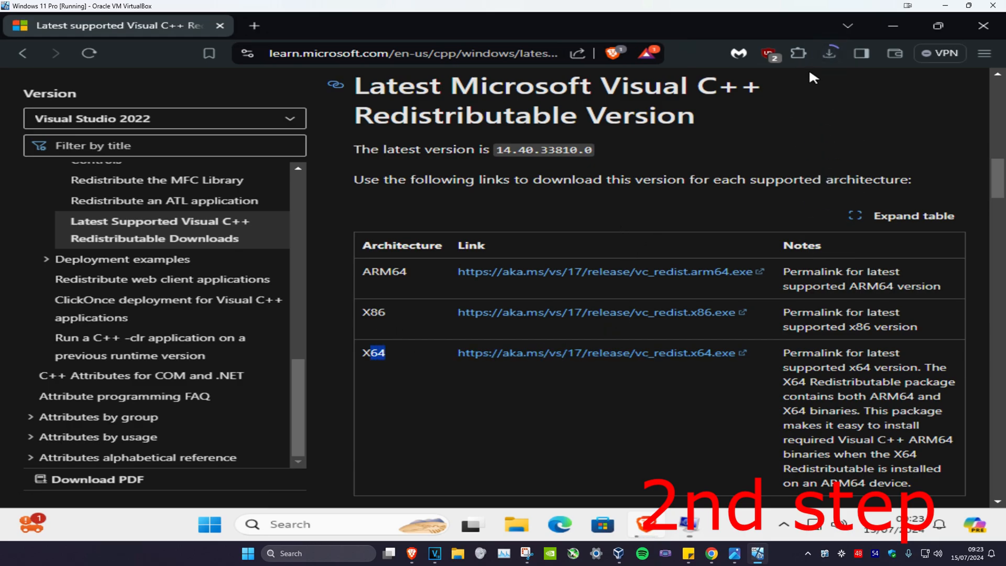
click(829, 53)
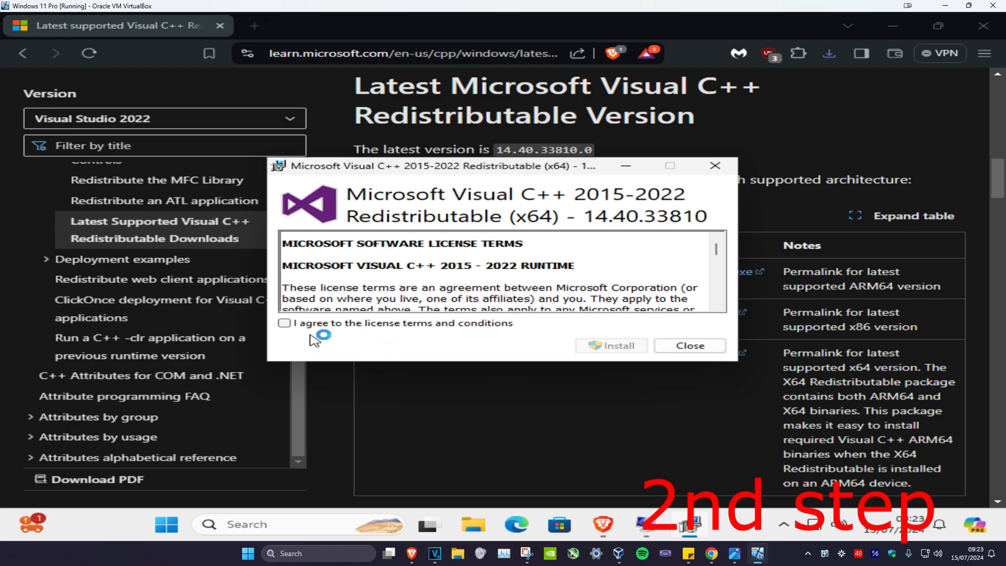
Accept the license, approve UAC, and finish installing the x64 14.40.33810 redistributable
click(610, 346)
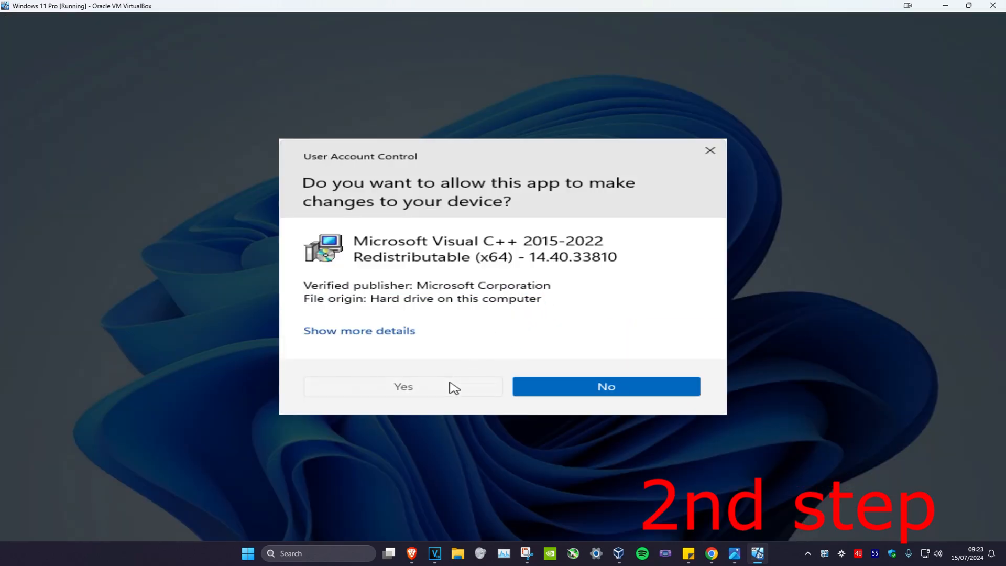
click(403, 386)
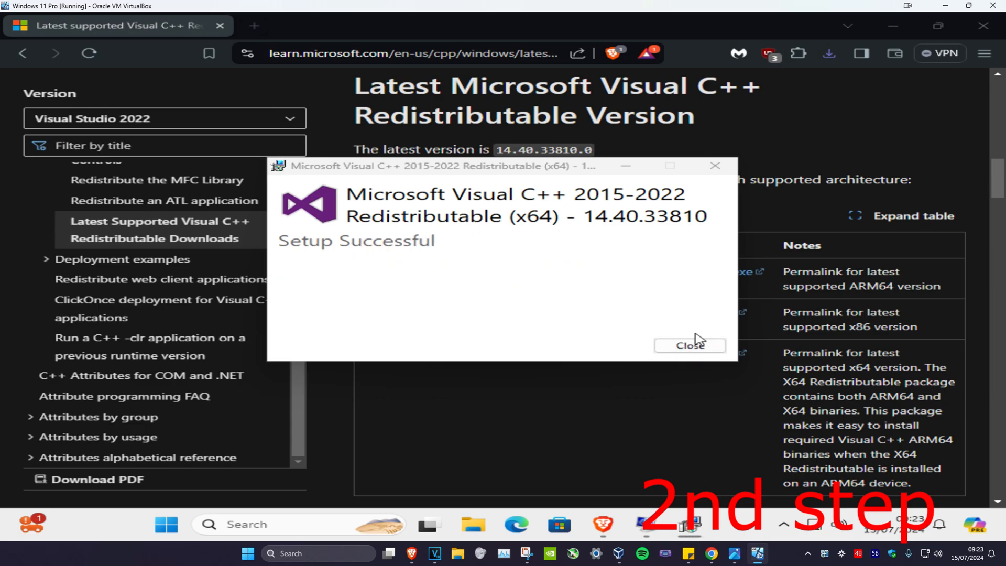
click(690, 345)
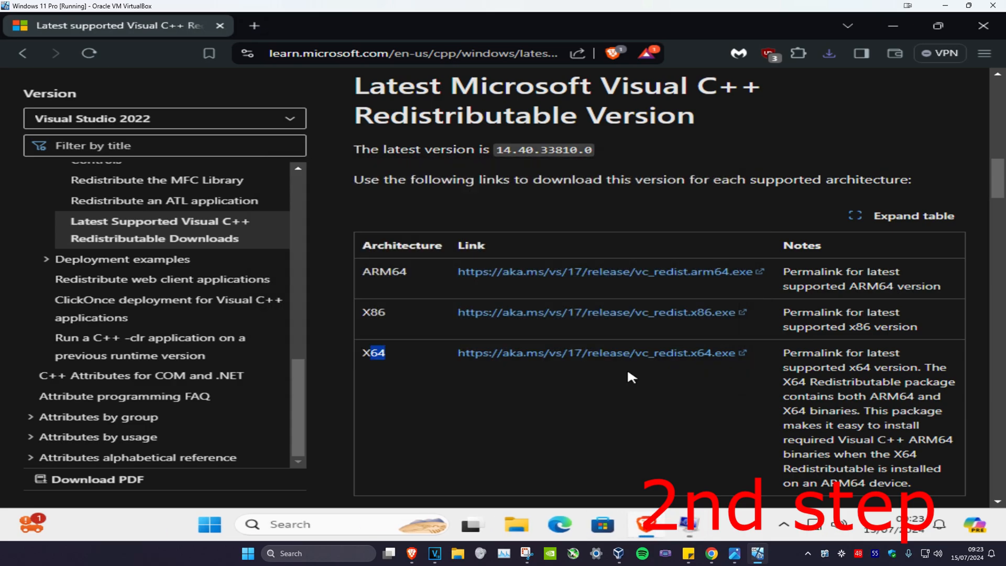